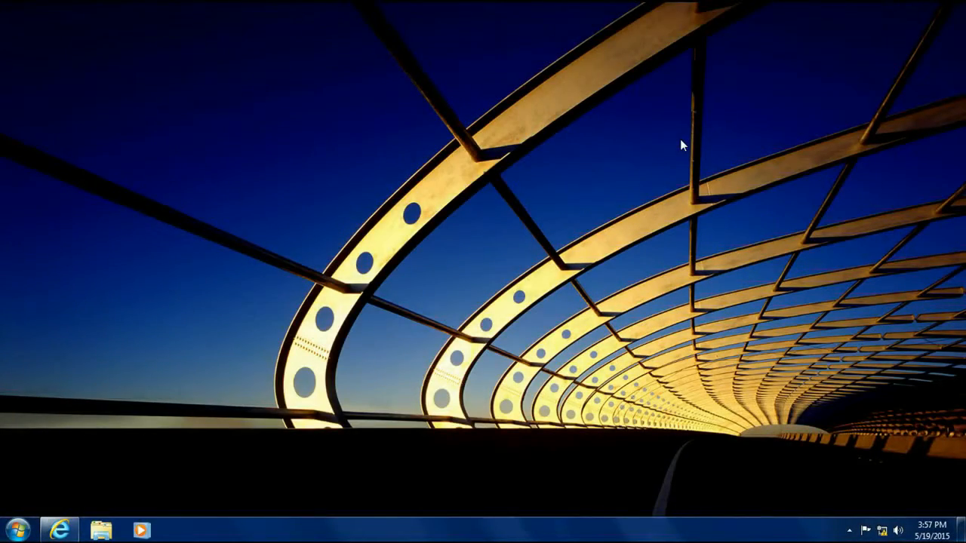
{"action": "mouse_move", "coordinate": [206, 492]}
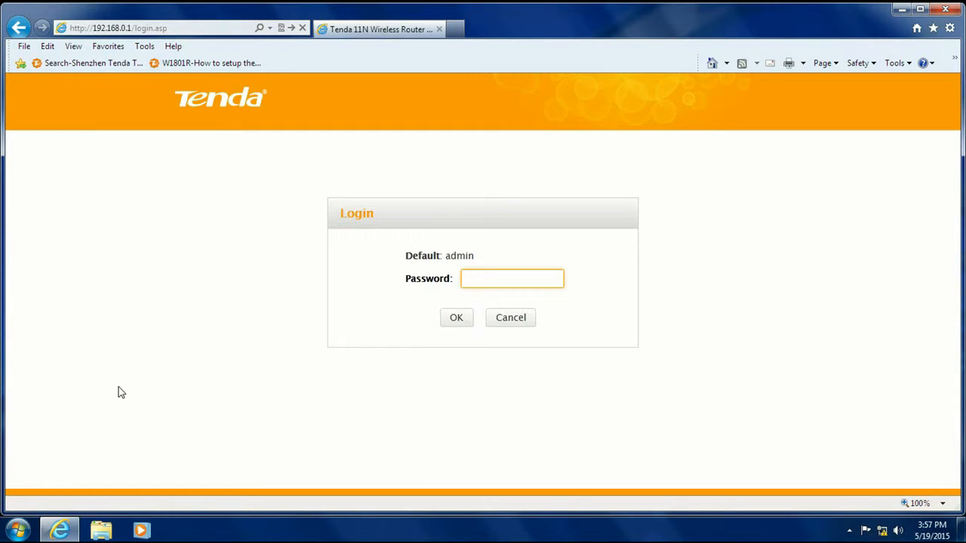
Log in to the router at 192.168.0.1 and open the Advanced status page.
{"action": "left_click", "coordinate": [456, 318]}
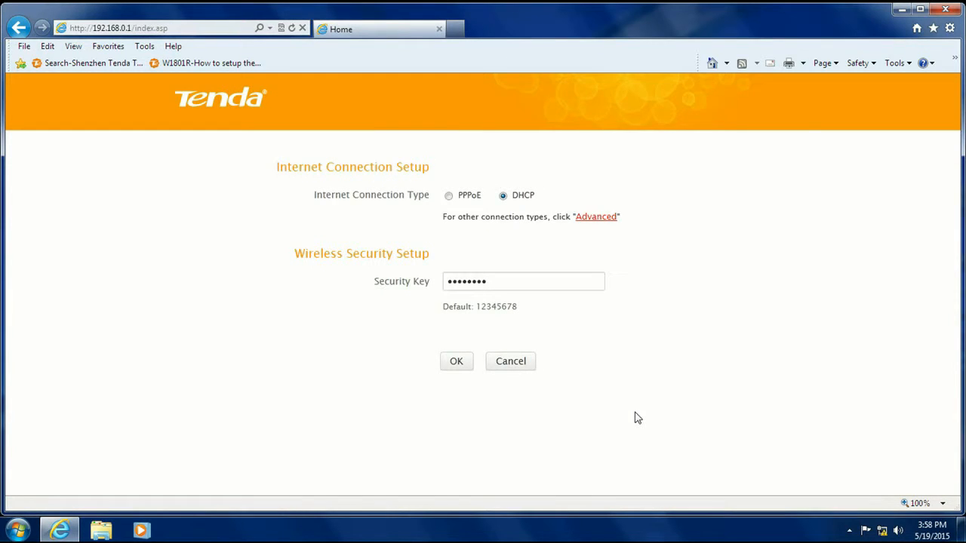
{"action": "left_click", "coordinate": [455, 360]}
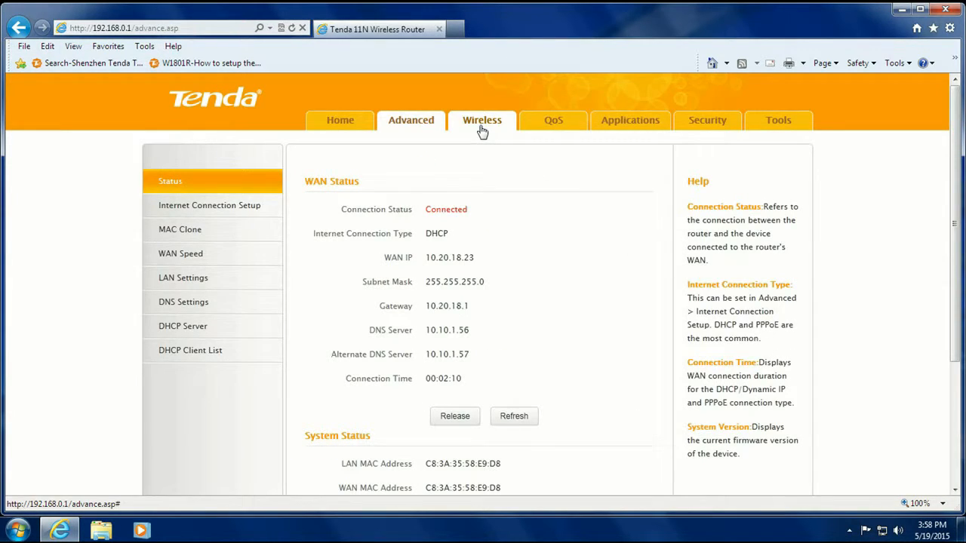
Change the Primary SSID to "Ringo's" and confirm the save.
{"action": "left_click", "coordinate": [481, 120]}
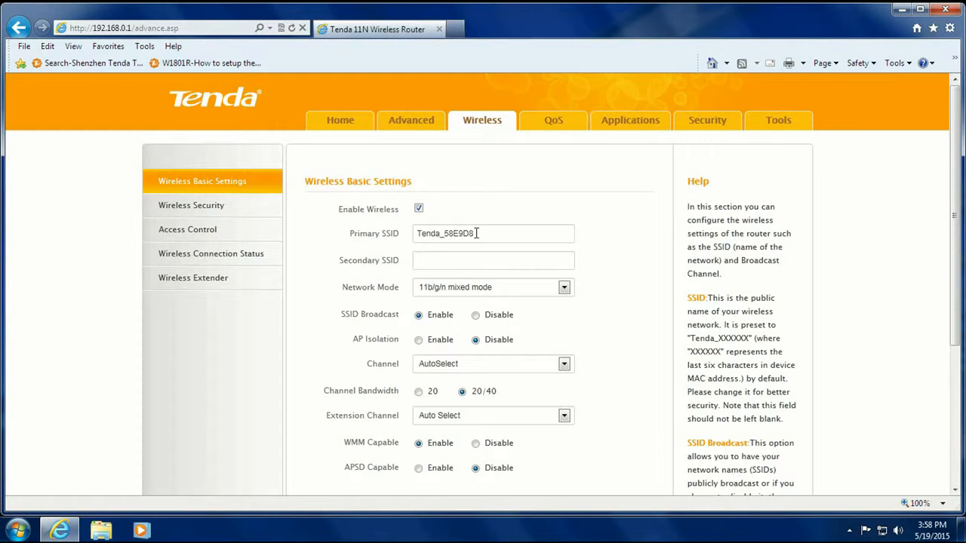
{"action": "mouse_move", "coordinate": [476, 242]}
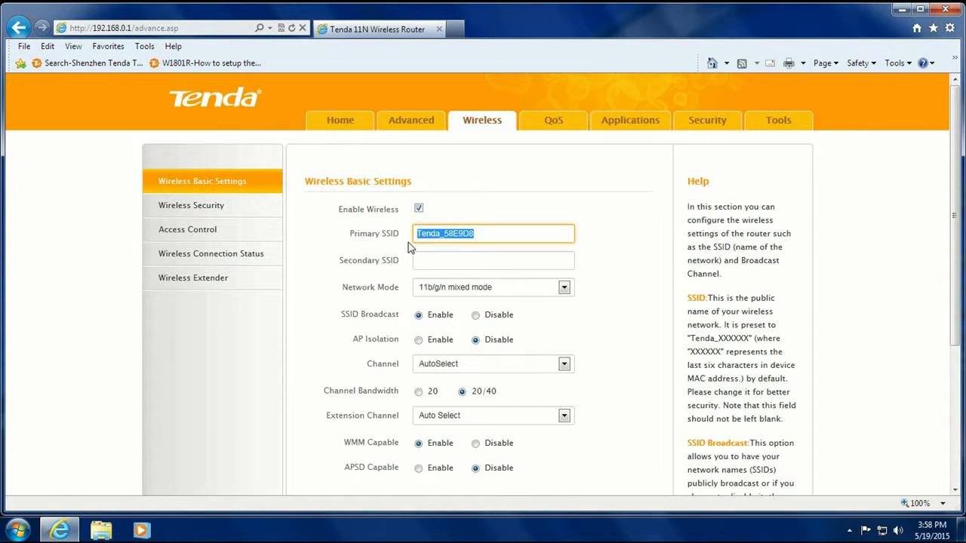
{"action": "type", "text": "Rin"}
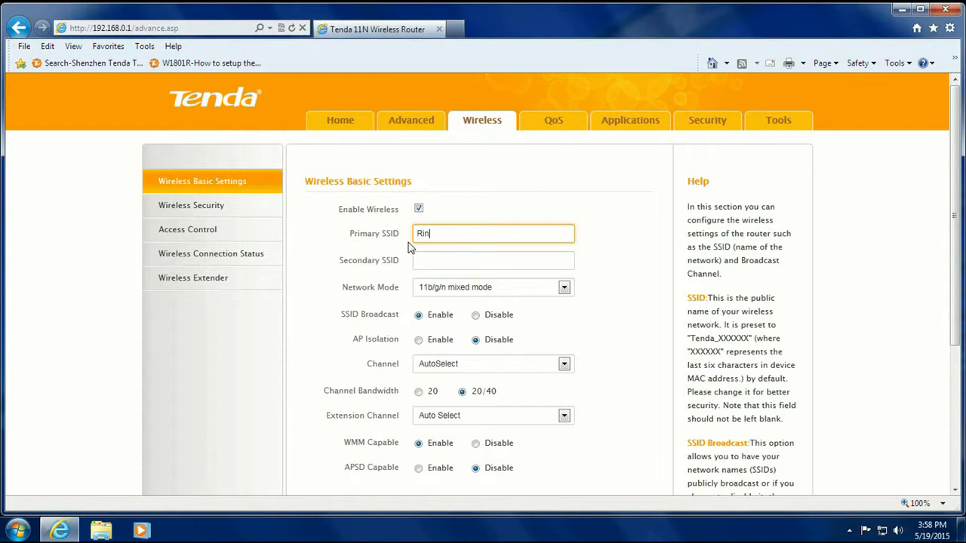
{"action": "type", "text": "go's"}
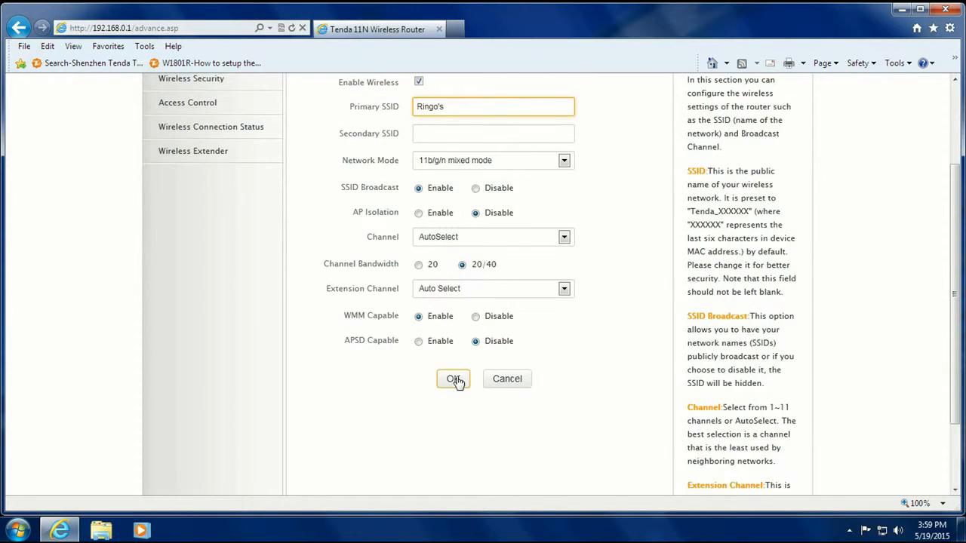
{"action": "left_click", "coordinate": [453, 379]}
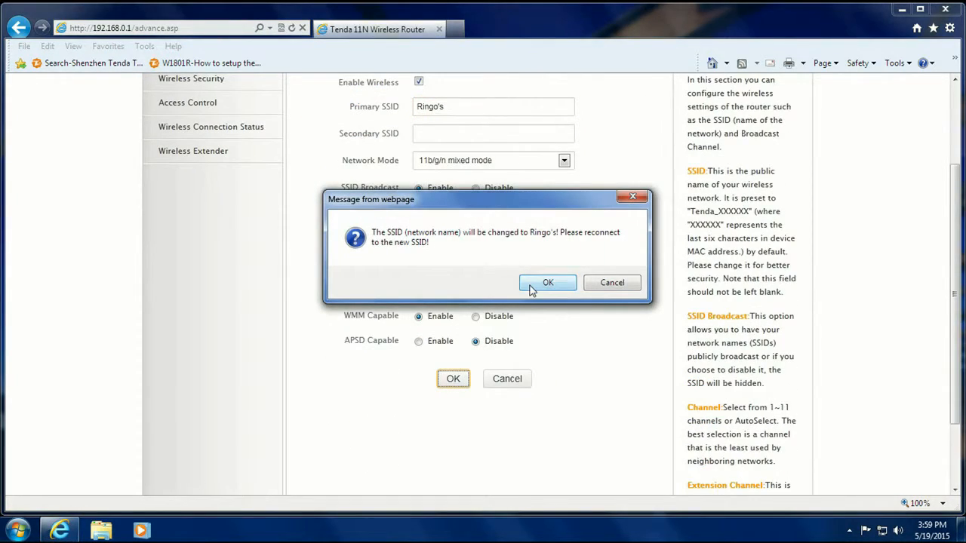
{"action": "left_click", "coordinate": [548, 283]}
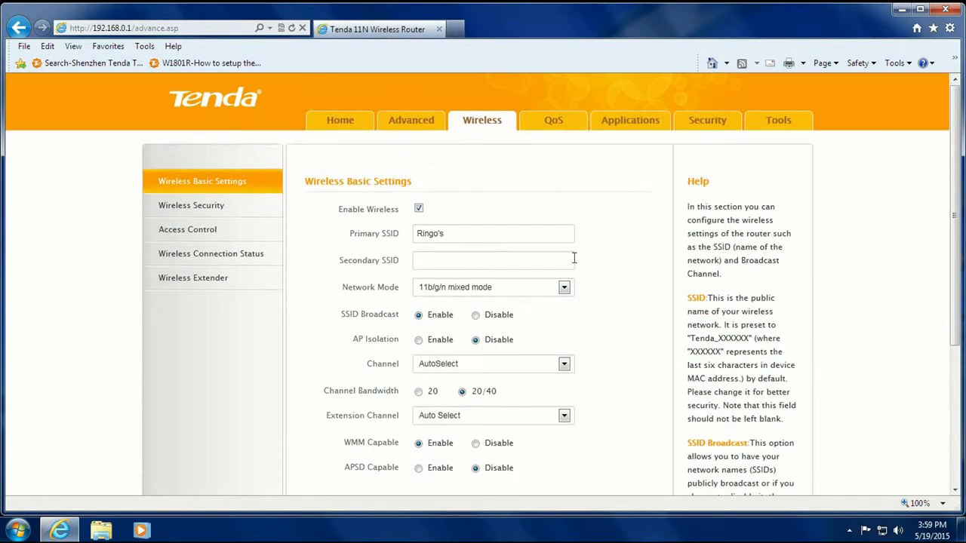
{"action": "mouse_move", "coordinate": [576, 264]}
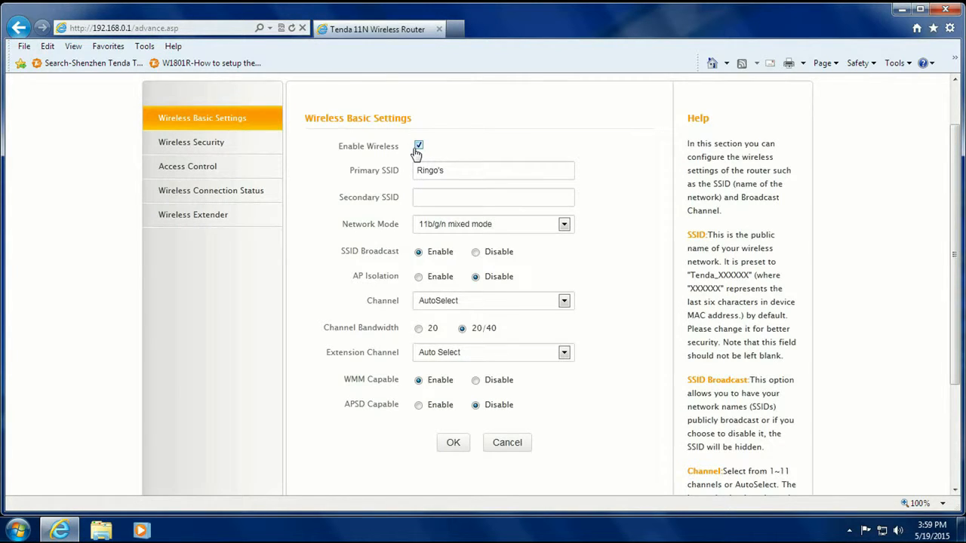
{"action": "mouse_move", "coordinate": [574, 254]}
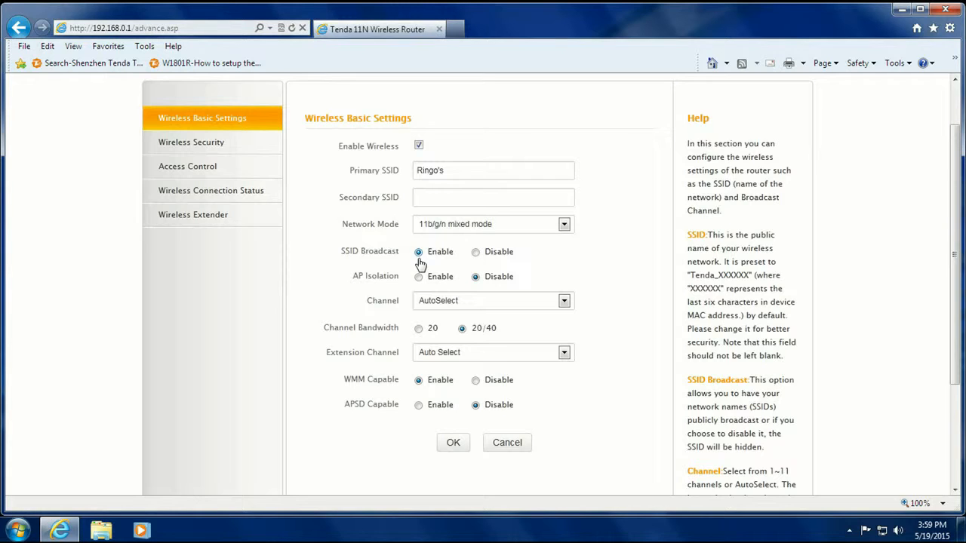
{"action": "mouse_move", "coordinate": [560, 315]}
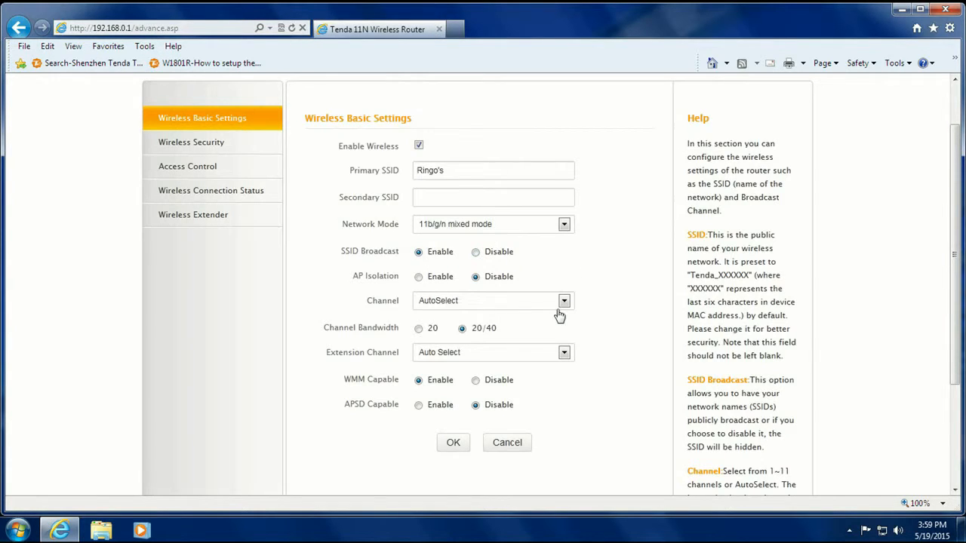
{"action": "left_click", "coordinate": [563, 301]}
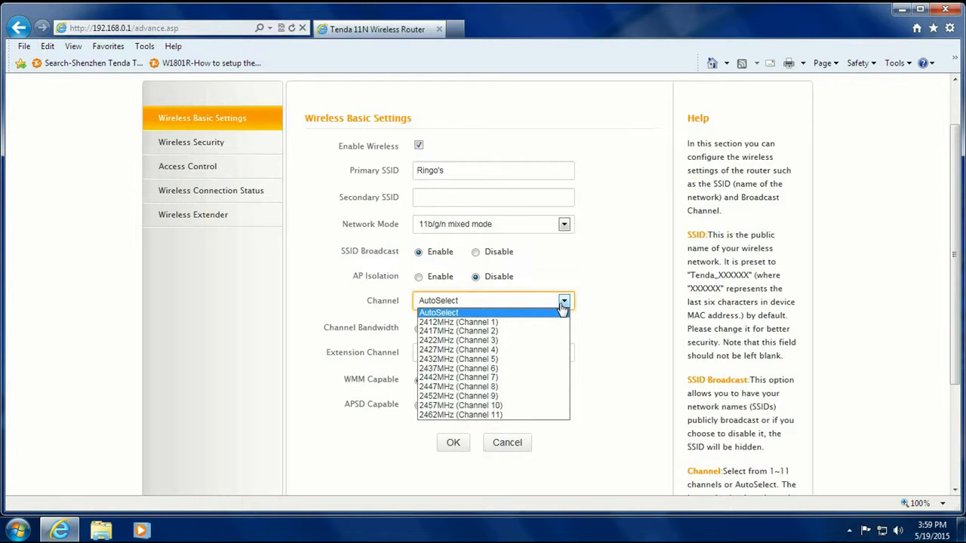
{"action": "mouse_move", "coordinate": [529, 404]}
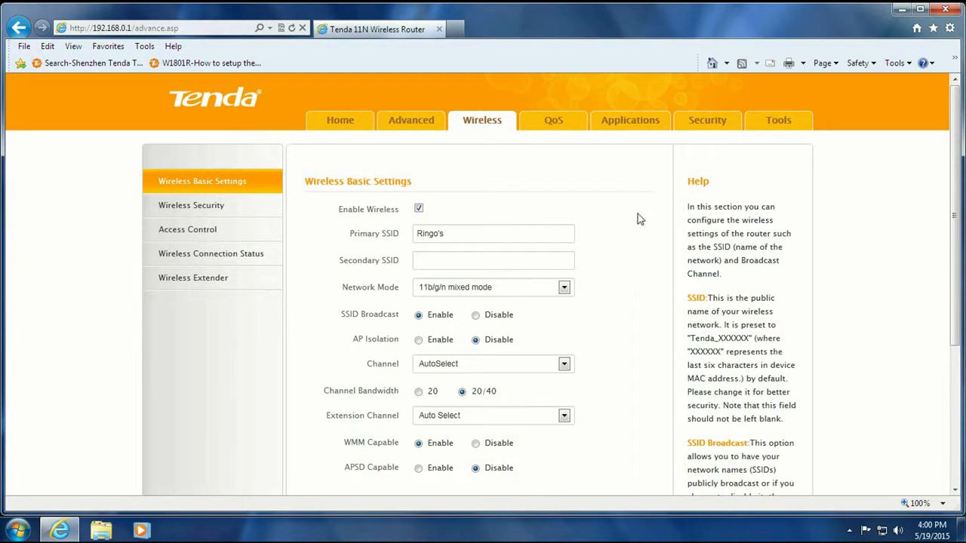
{"action": "mouse_move", "coordinate": [200, 212]}
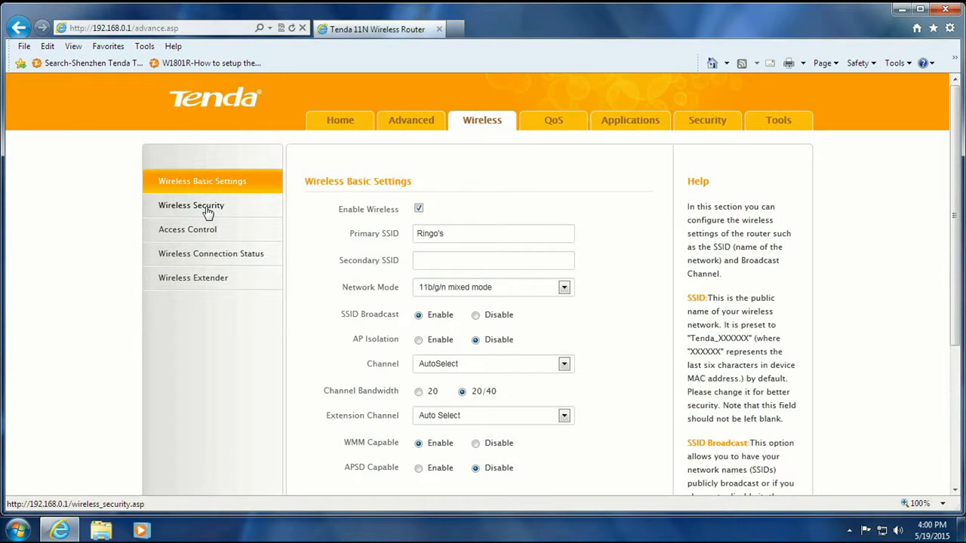
{"action": "left_click", "coordinate": [192, 205]}
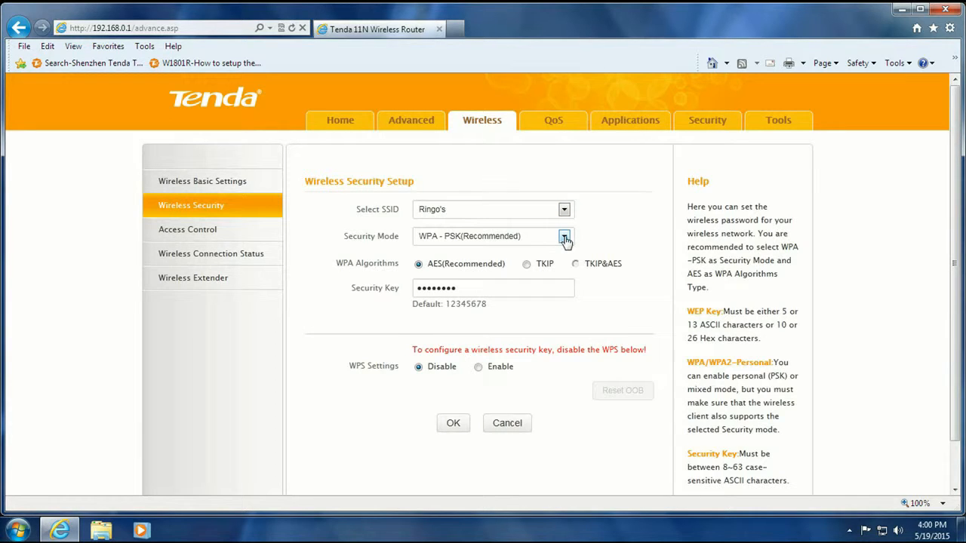
{"action": "left_click", "coordinate": [564, 236]}
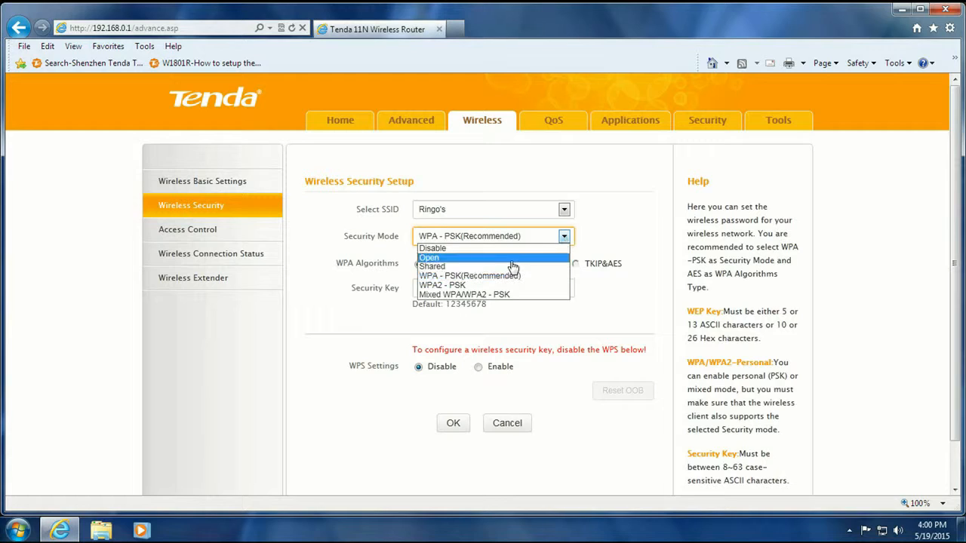
{"action": "mouse_move", "coordinate": [476, 259]}
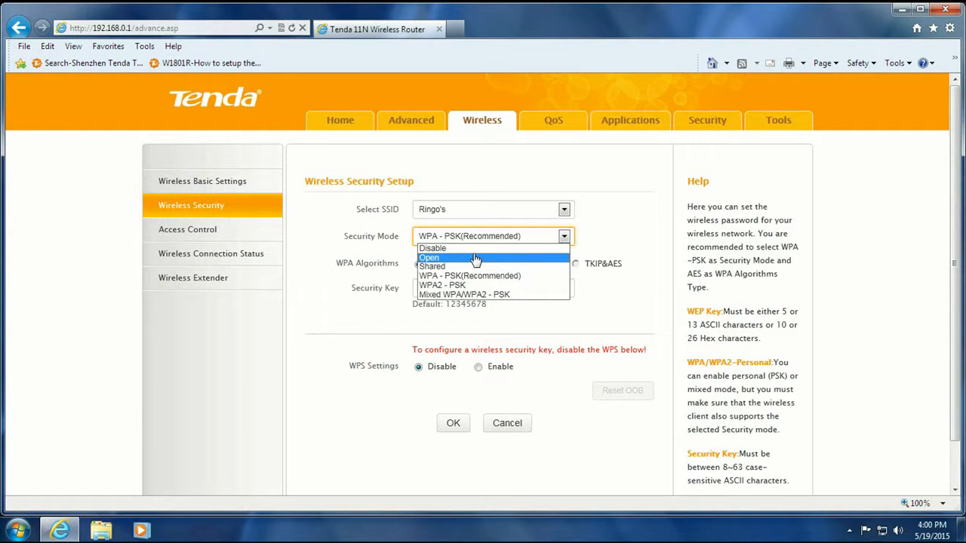
{"action": "mouse_move", "coordinate": [509, 276]}
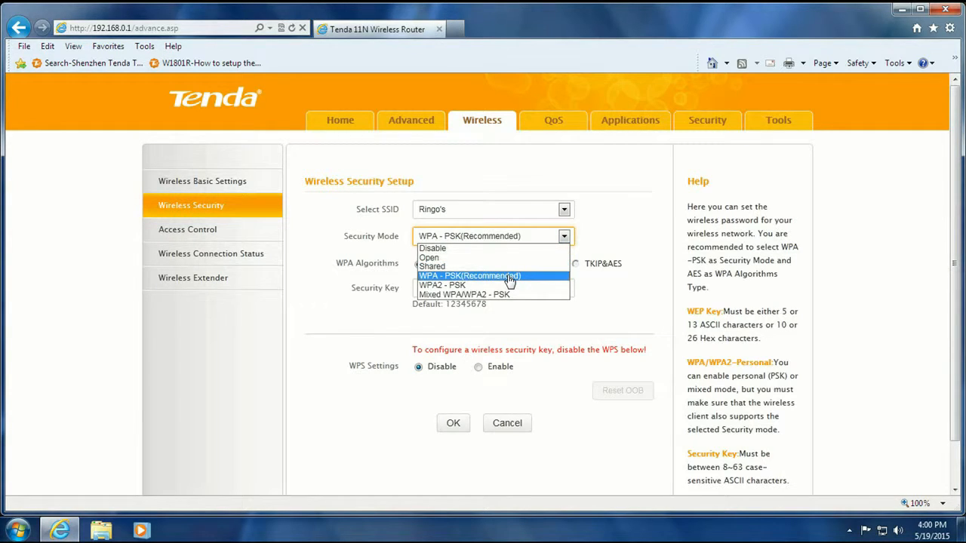
{"action": "mouse_move", "coordinate": [522, 279]}
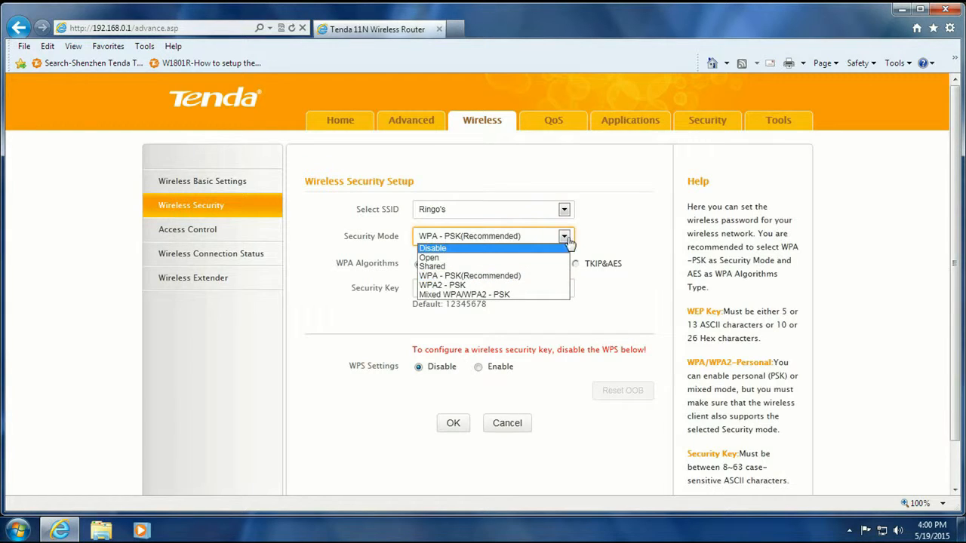
{"action": "mouse_move", "coordinate": [499, 294]}
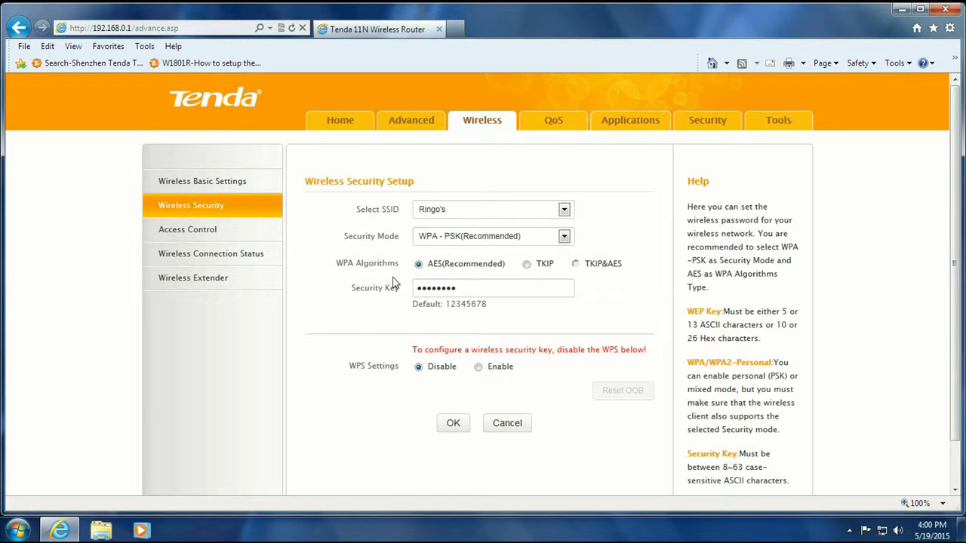
{"action": "mouse_move", "coordinate": [538, 280]}
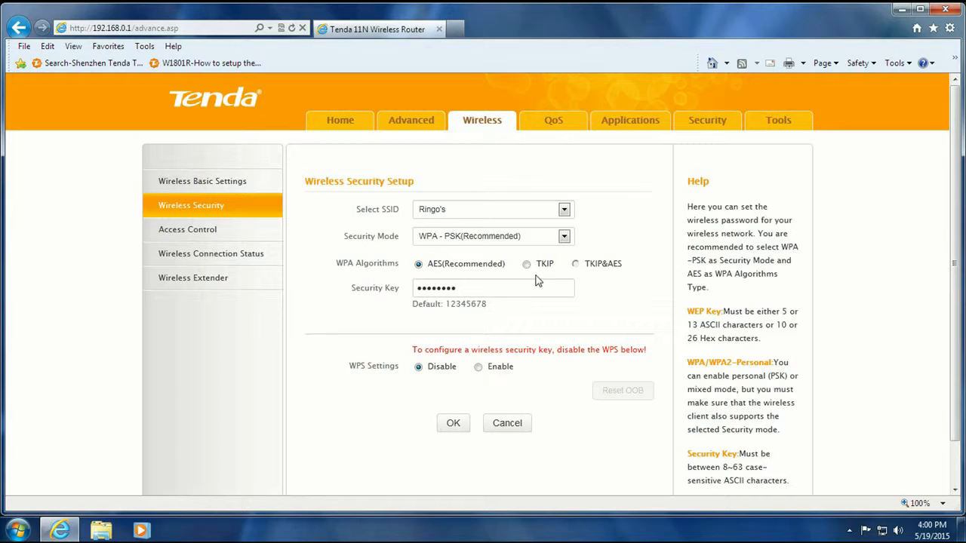
{"action": "mouse_move", "coordinate": [526, 307]}
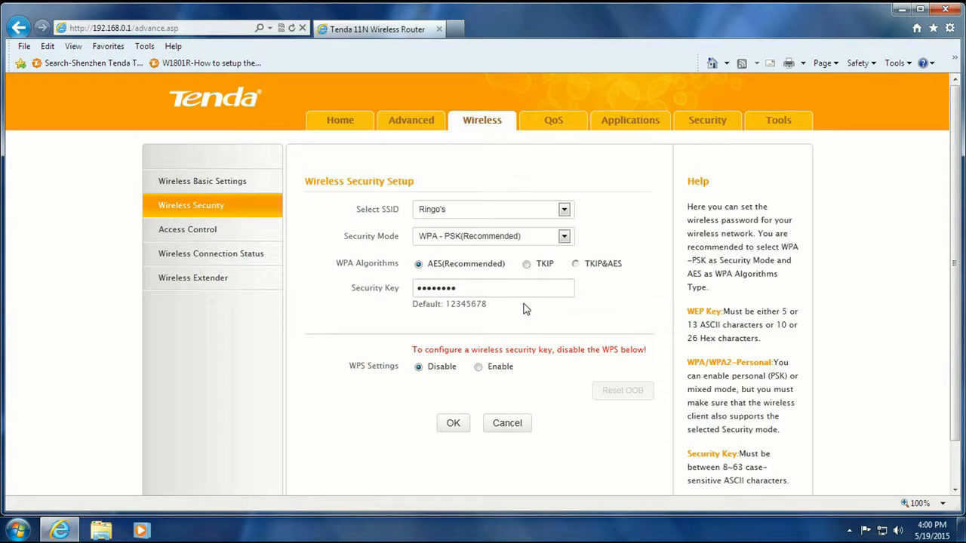
{"action": "left_click", "coordinate": [472, 289]}
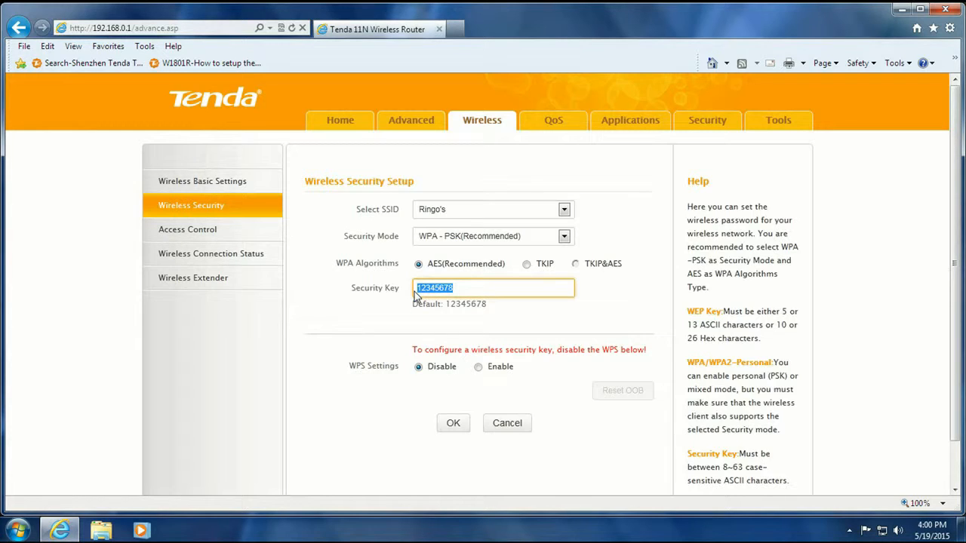
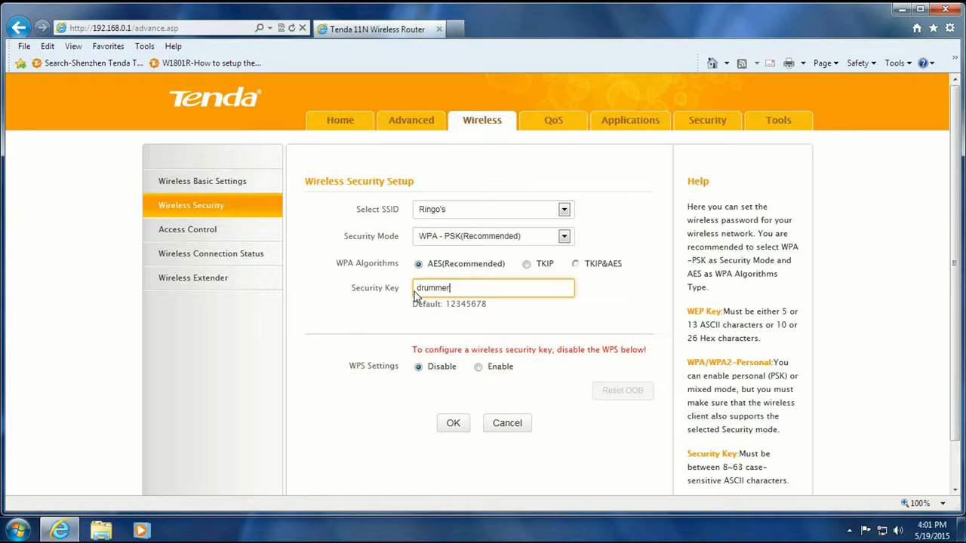
Try "drummer" as the key and dismiss the 8–63 character warning.
{"action": "mouse_move", "coordinate": [574, 366]}
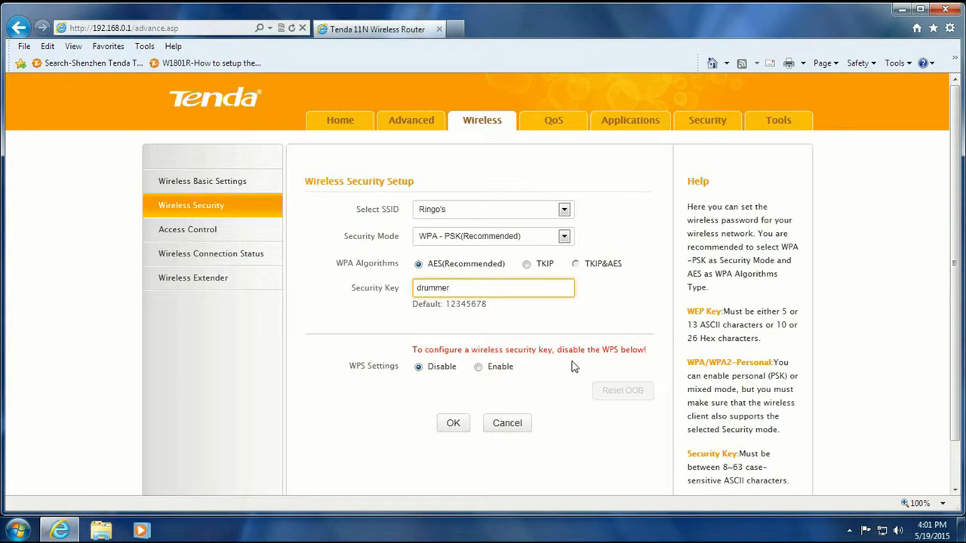
{"action": "mouse_move", "coordinate": [570, 365]}
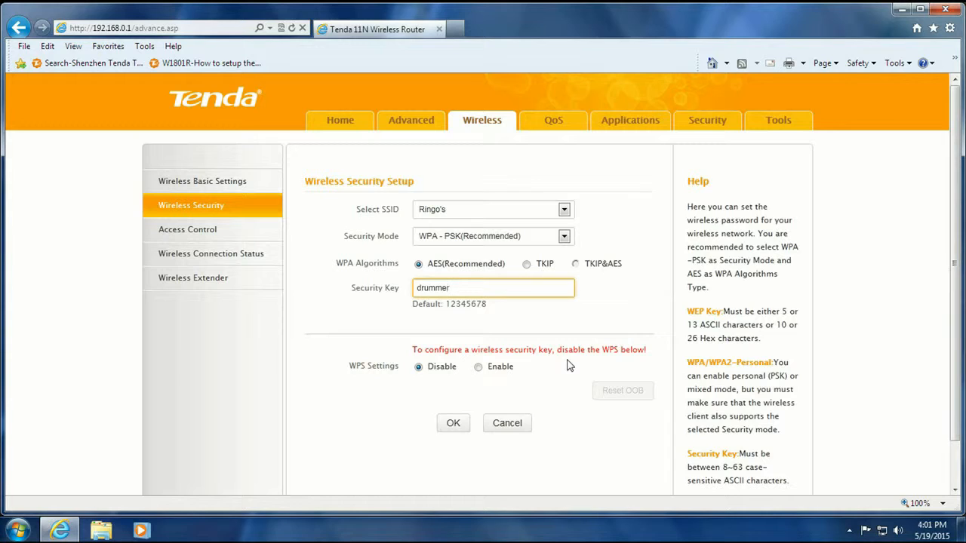
{"action": "left_click", "coordinate": [453, 423]}
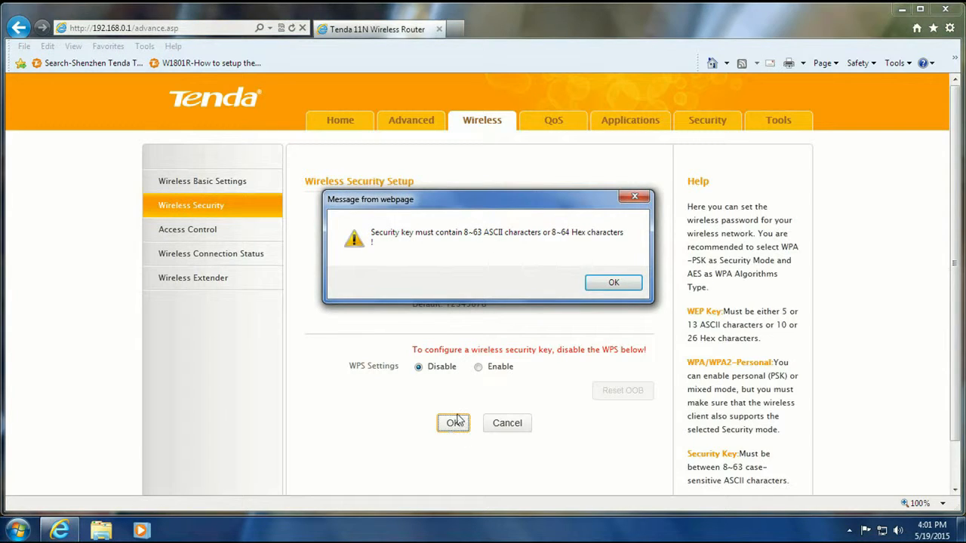
{"action": "mouse_move", "coordinate": [613, 283]}
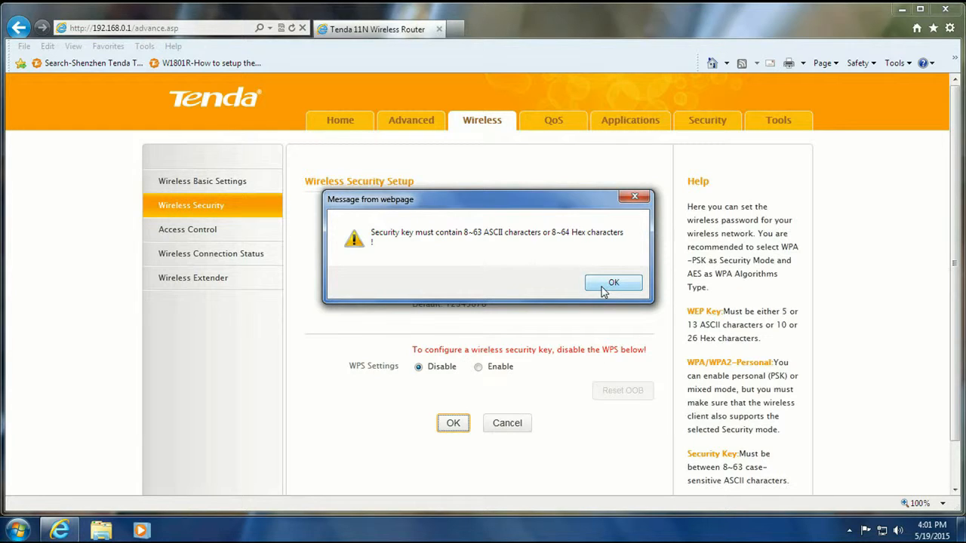
{"action": "left_click", "coordinate": [613, 282]}
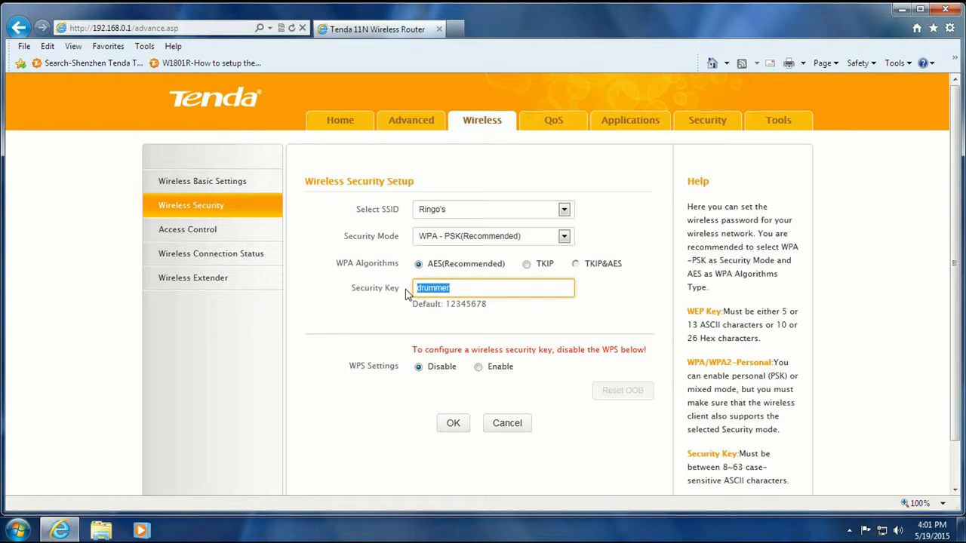
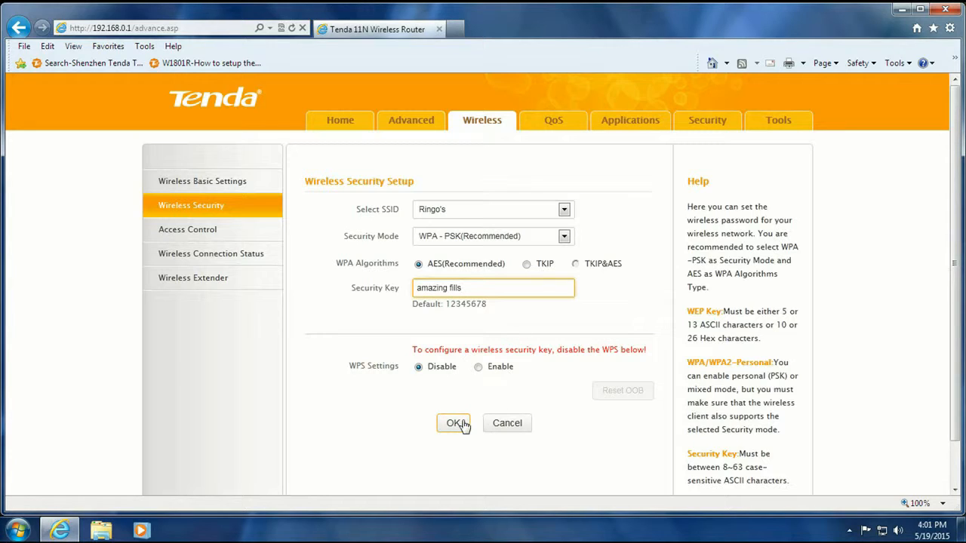
{"action": "left_click", "coordinate": [452, 423]}
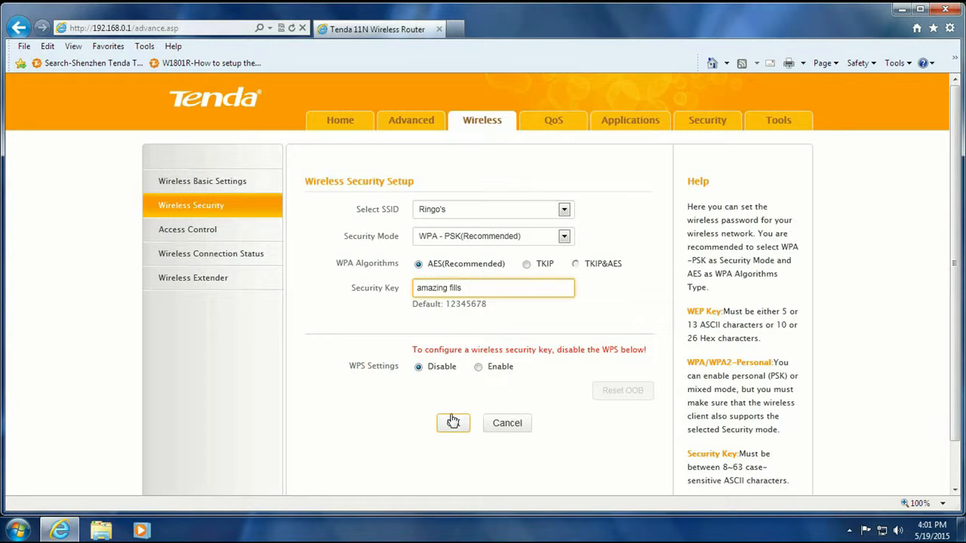
{"action": "left_click", "coordinate": [453, 423]}
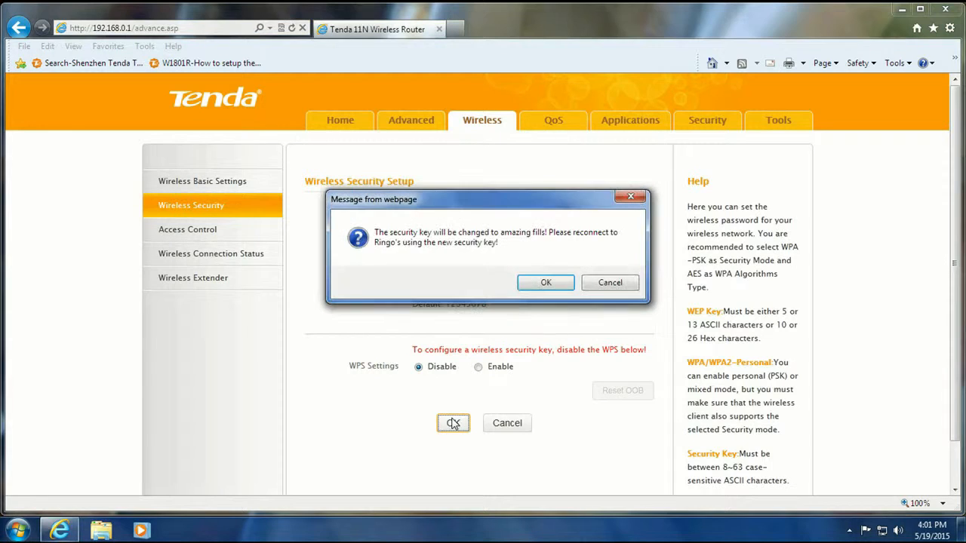
{"action": "mouse_move", "coordinate": [420, 262]}
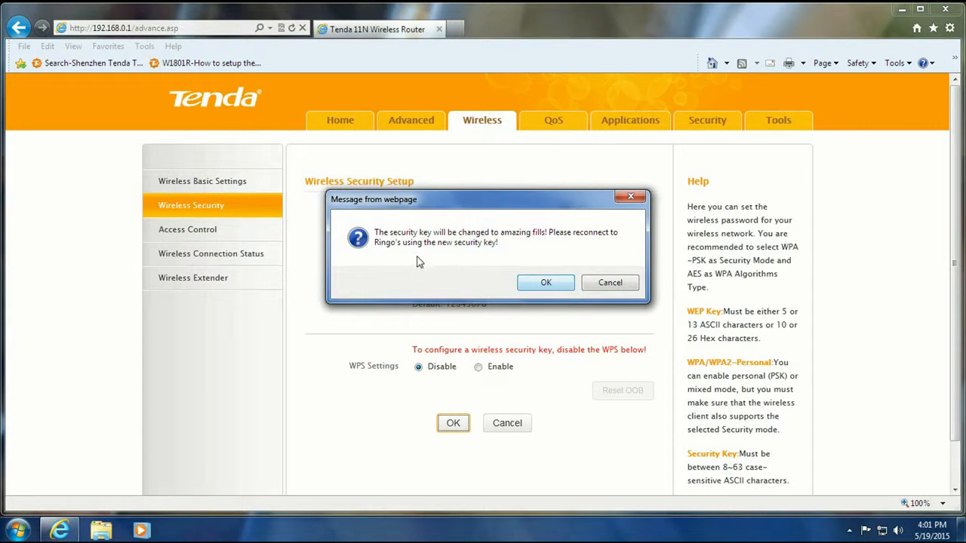
{"action": "left_click", "coordinate": [546, 283]}
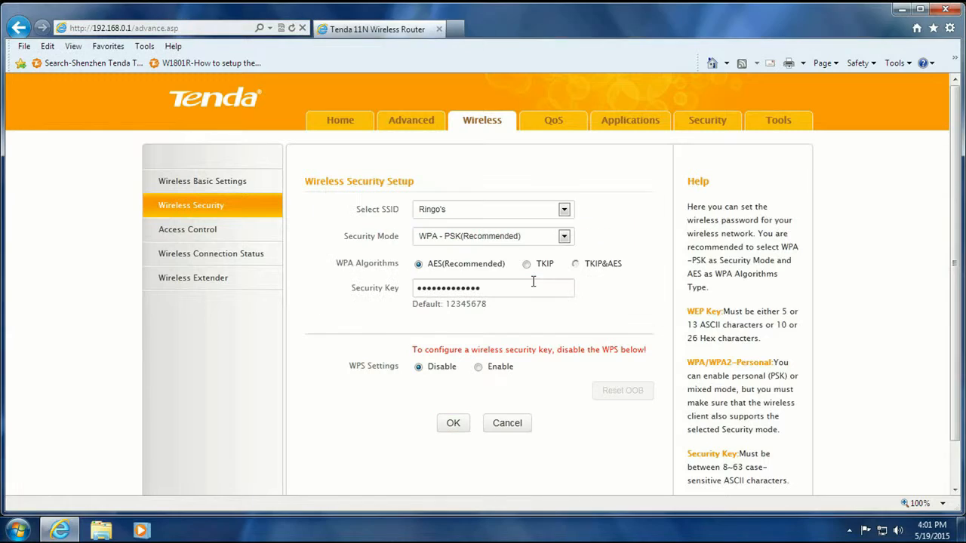